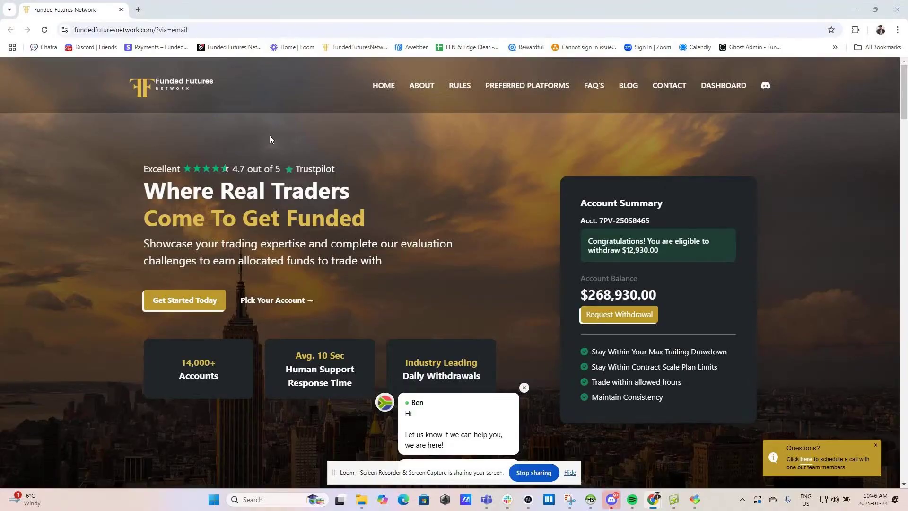
mouse_move(723, 85)
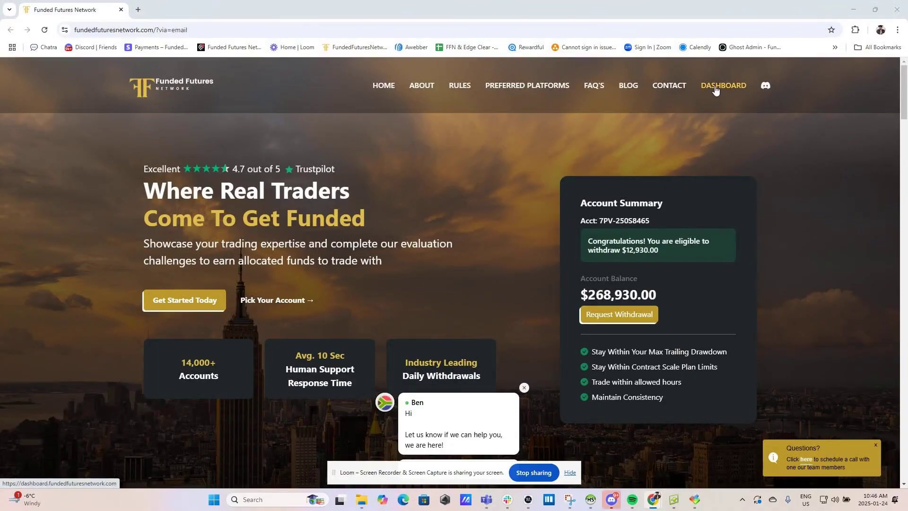
Sign in to the dashboard with saved credentials to reach the account reporting page.
click(722, 86)
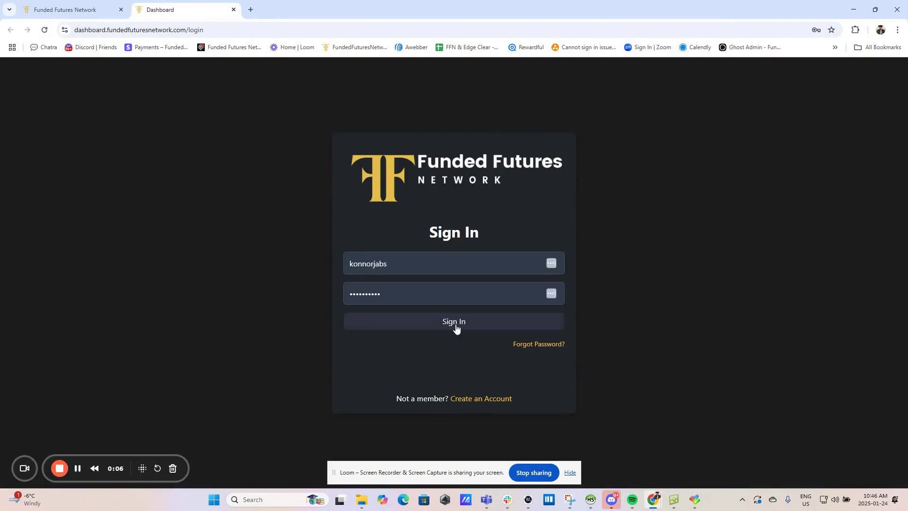
click(453, 322)
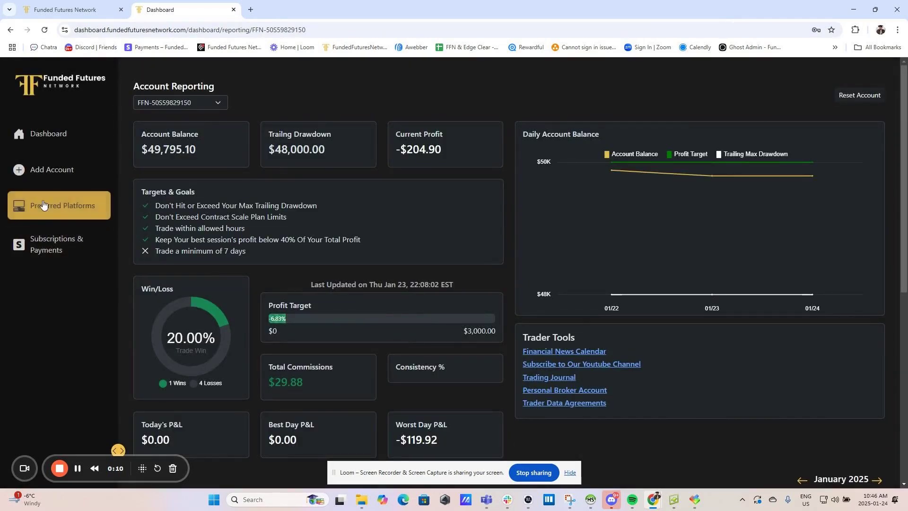
Under Preferred Platforms, activate FundX on the free plan.
click(63, 205)
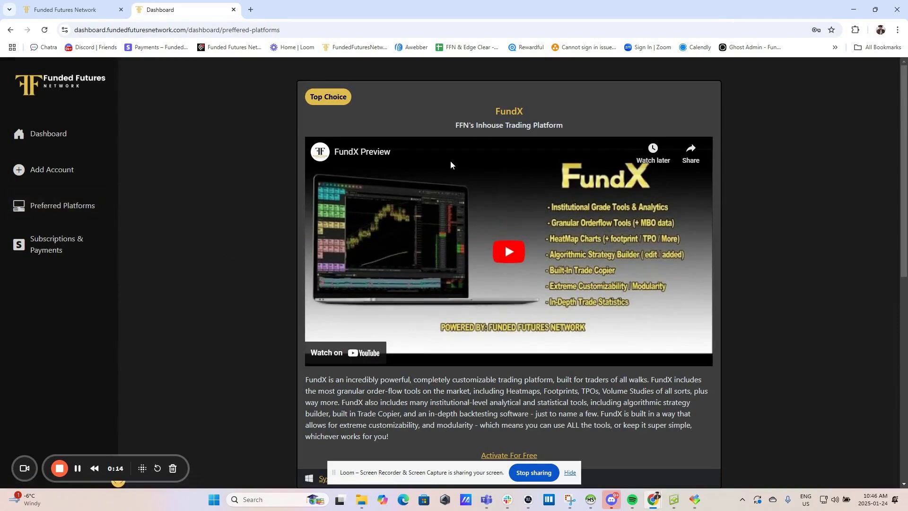
mouse_move(508, 251)
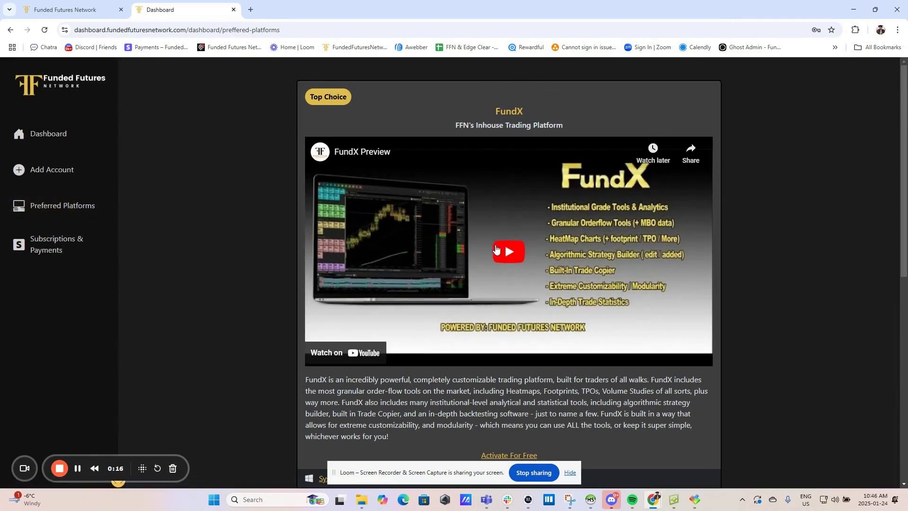
scroll(down, 3)
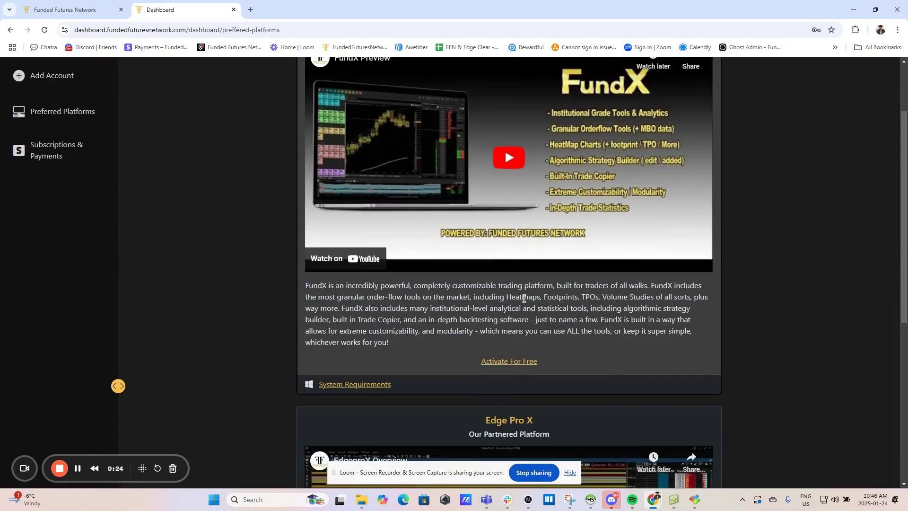
mouse_move(508, 368)
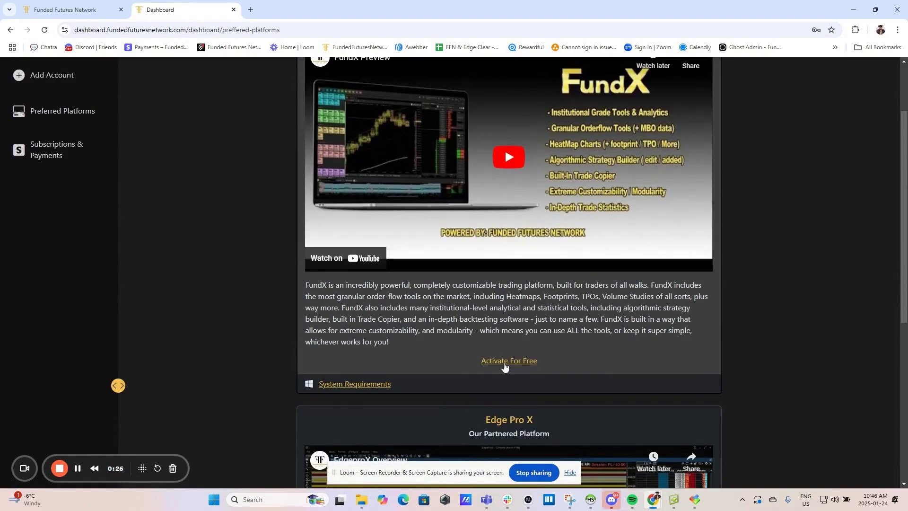
click(507, 361)
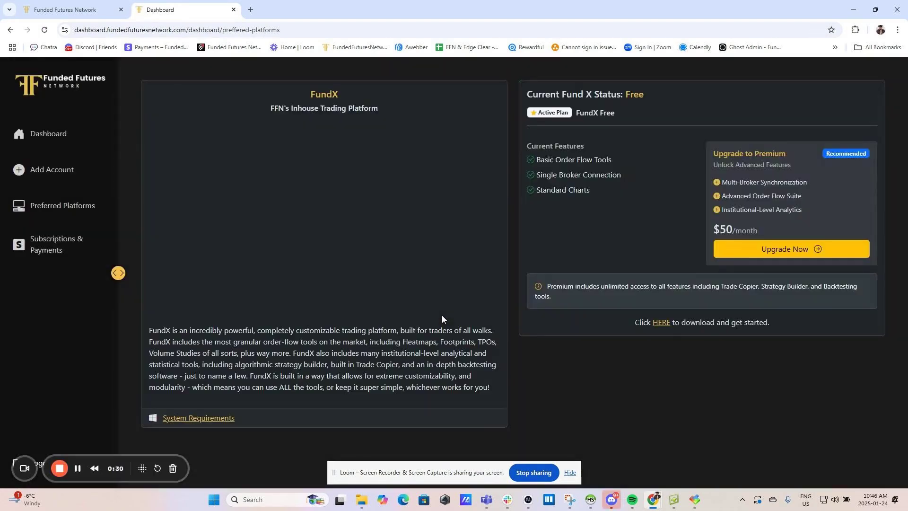
Download the FundX installer via the HERE link and launch it from browser downloads.
click(660, 321)
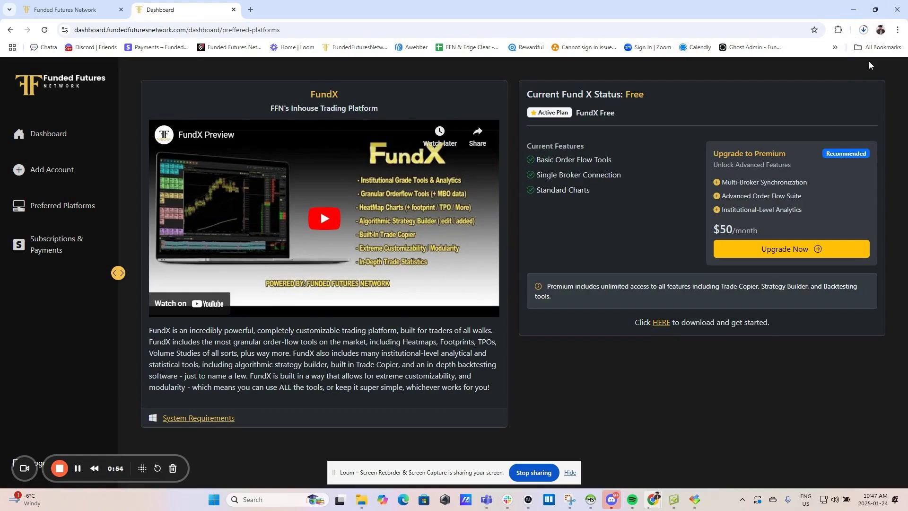
mouse_move(867, 68)
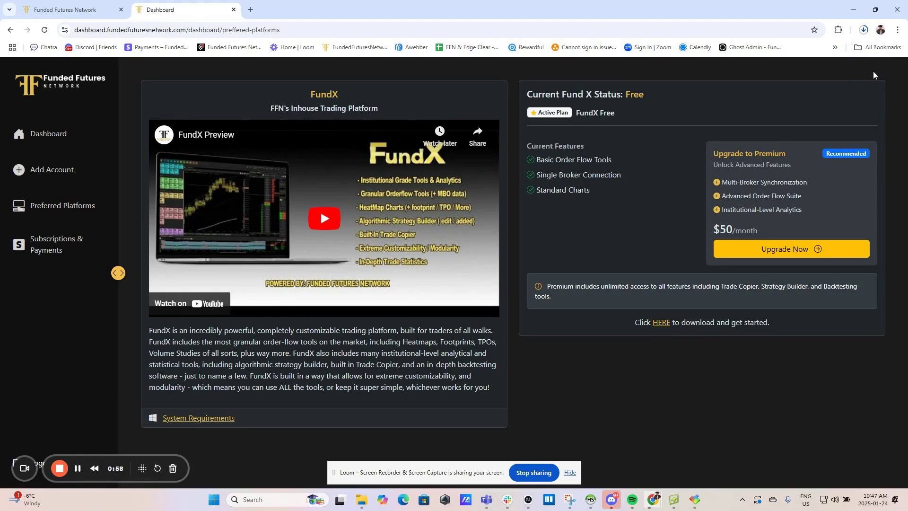
click(863, 29)
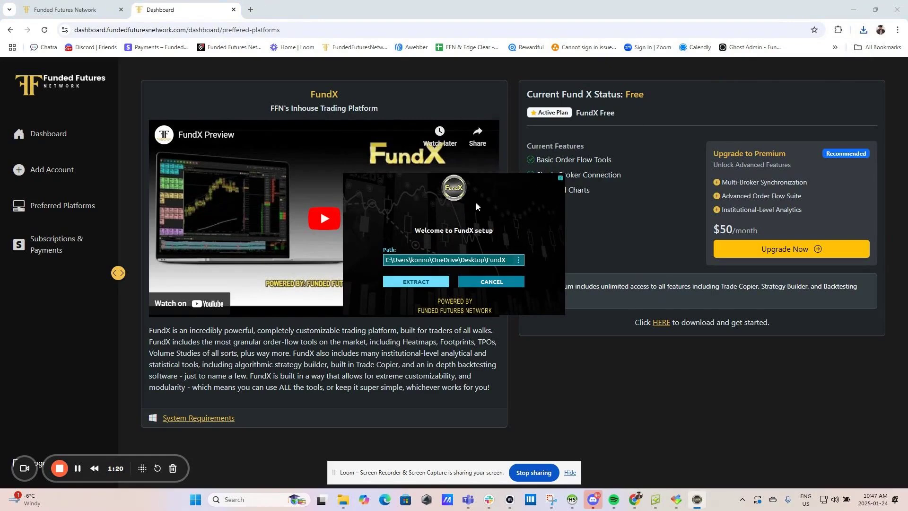
mouse_move(415, 282)
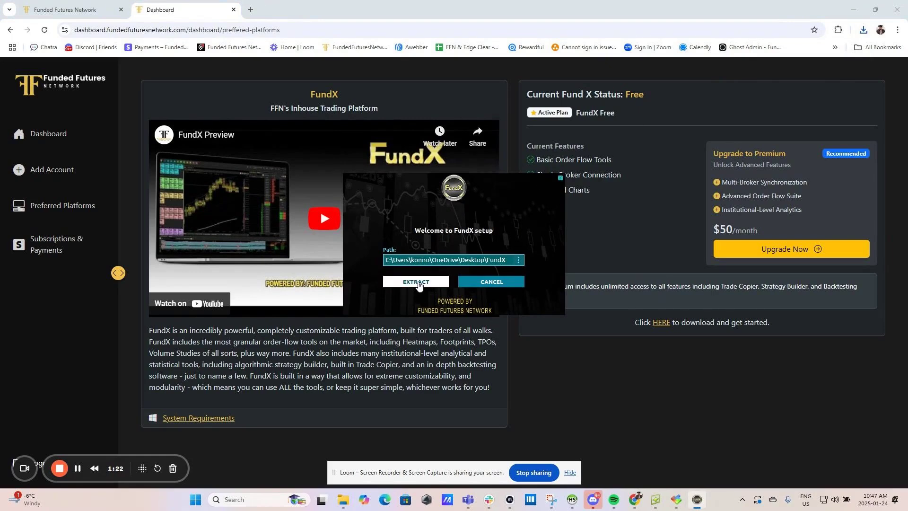
Extract FundX to the default Desktop folder and launch the platform.
click(414, 282)
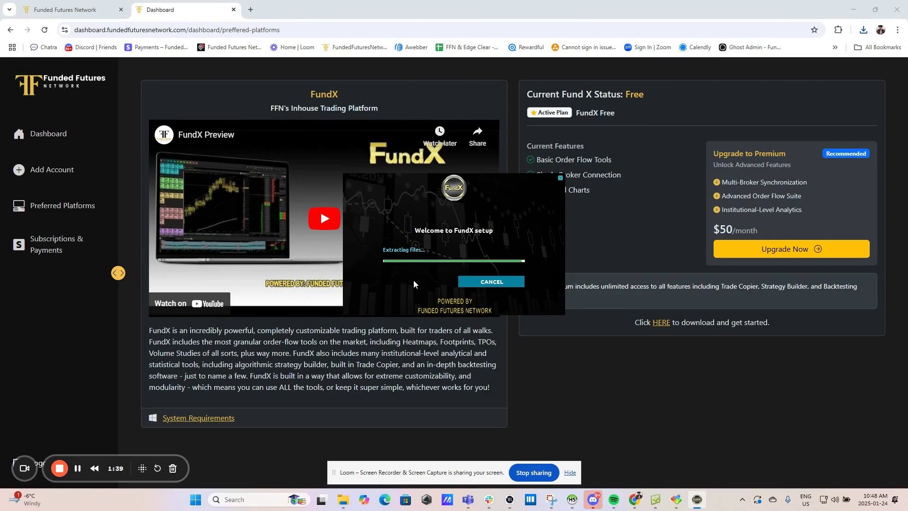
click(489, 284)
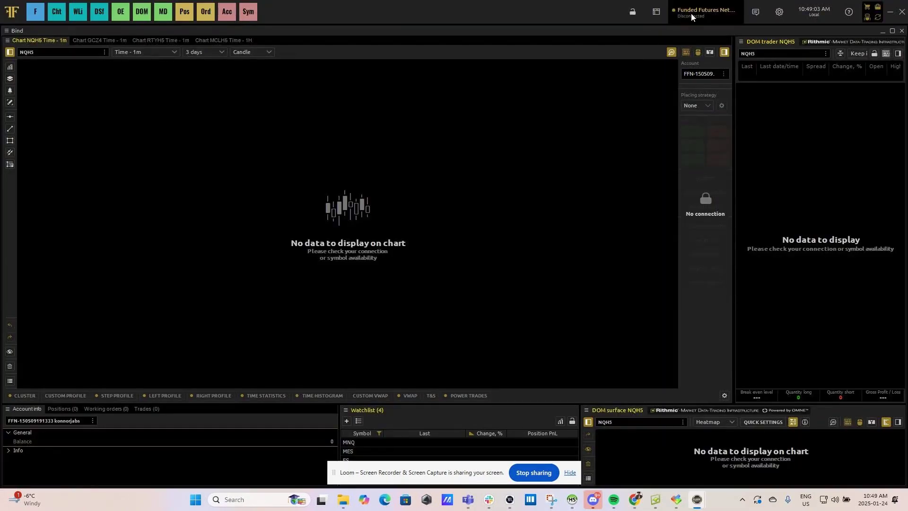
Bring up the connection login and choose the FundedFuturesNetwork Chicago server.
click(705, 12)
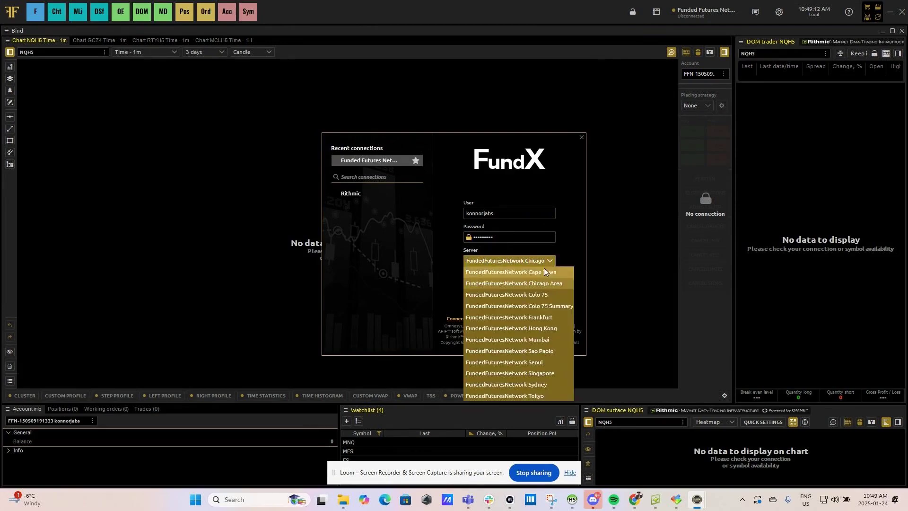
mouse_move(552, 286)
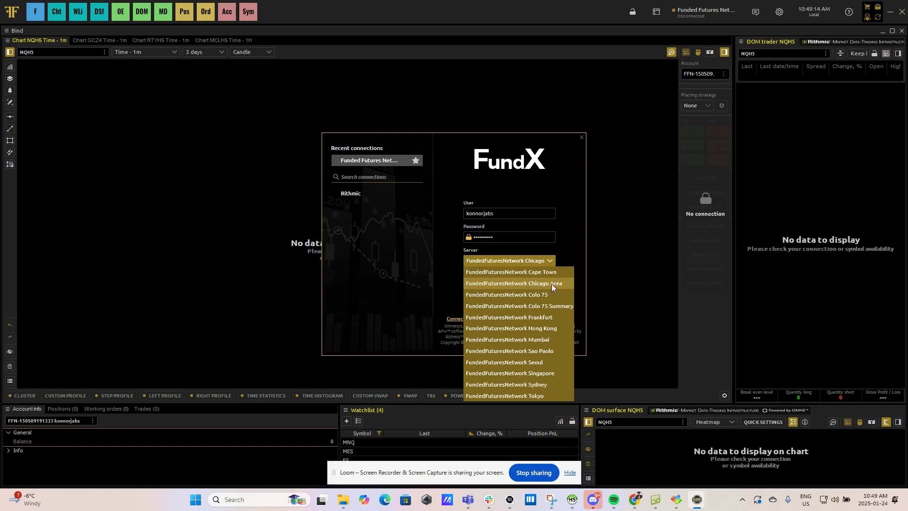
mouse_move(547, 295)
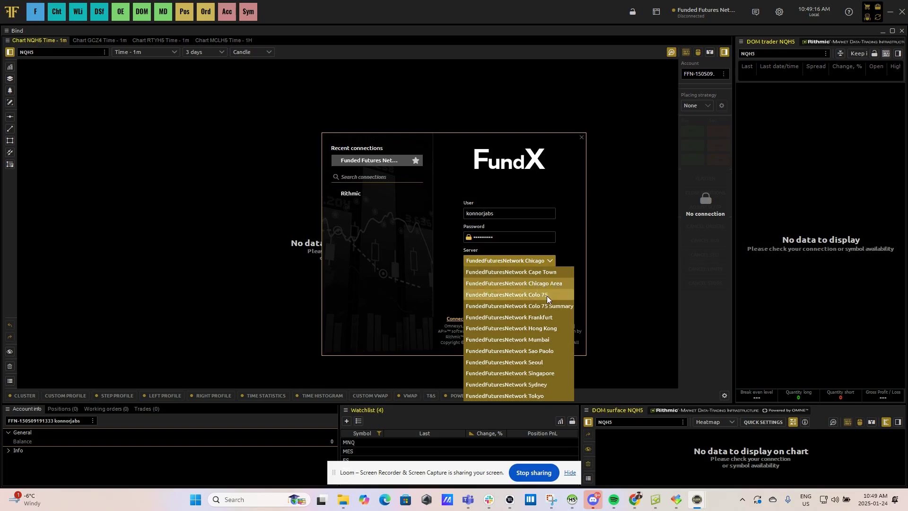
mouse_move(537, 400)
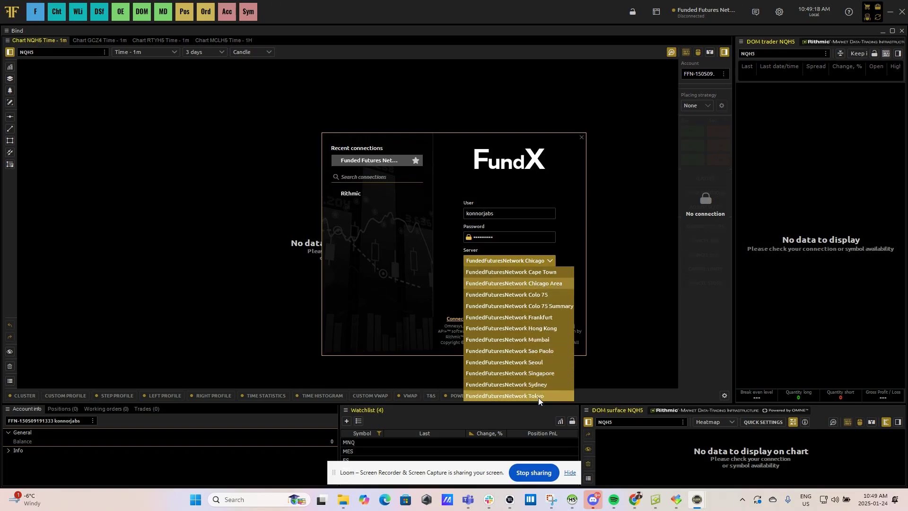
mouse_move(532, 193)
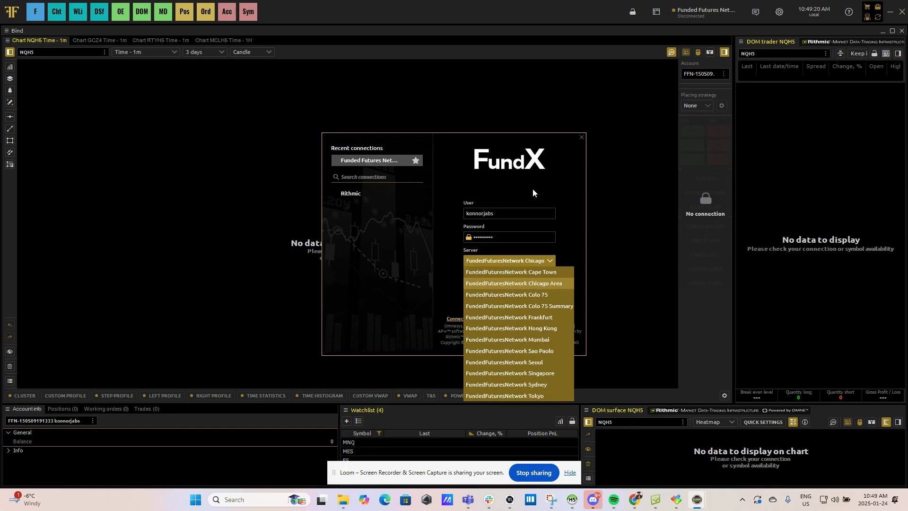
click(508, 260)
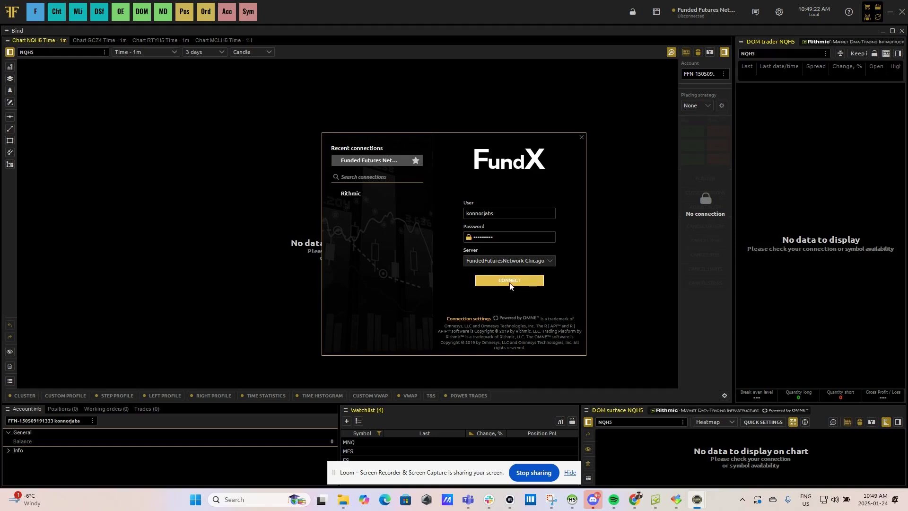
mouse_move(510, 286)
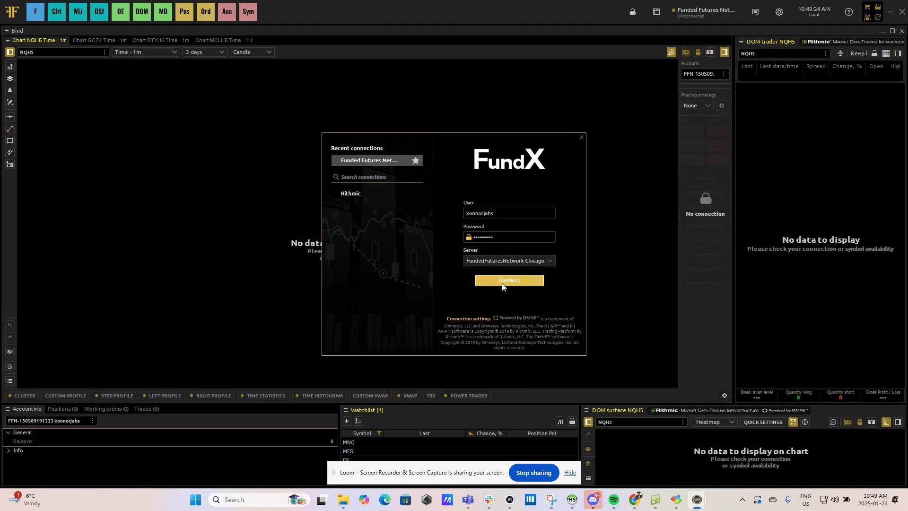
Connect to Chicago and dismiss the login window to reveal the live NQH5 chart and DOM.
click(507, 280)
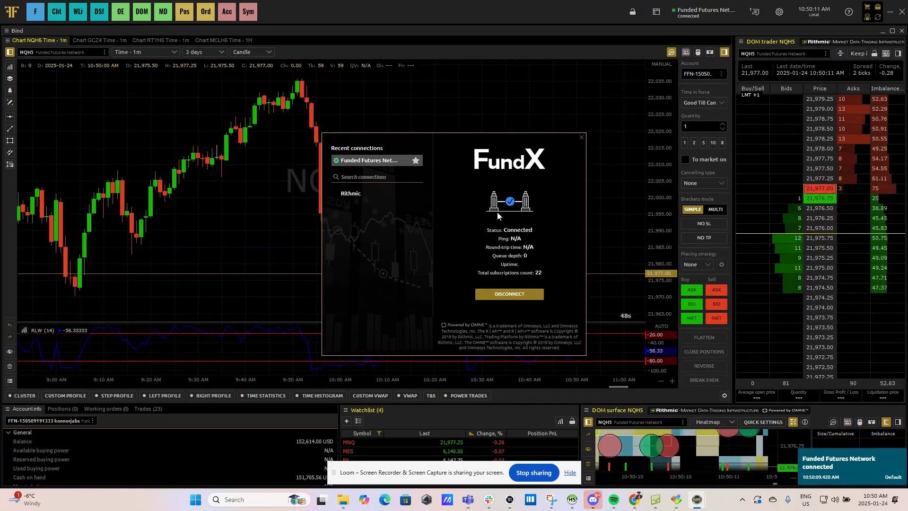
click(581, 137)
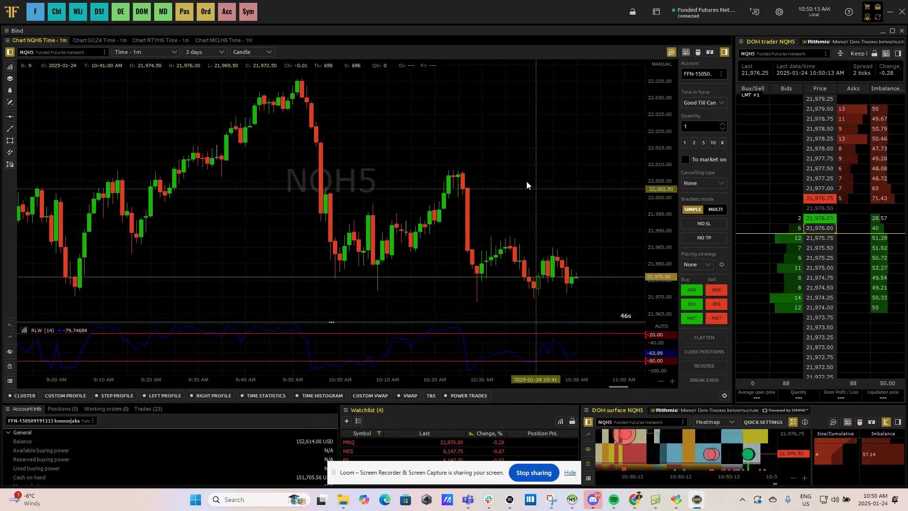